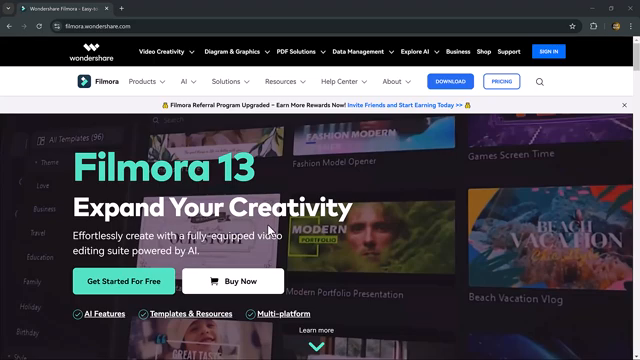
Look through the tailored content feature example before starting the project.
scroll("down", 3)
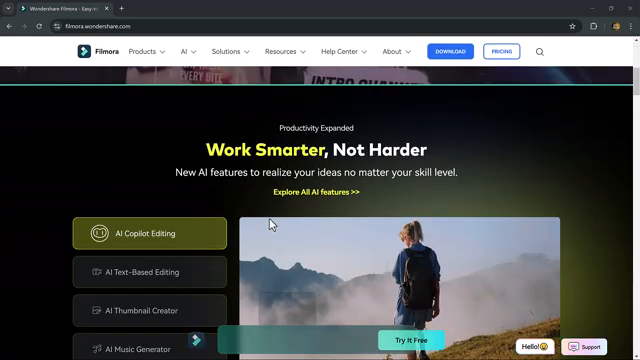
scroll("down", 3)
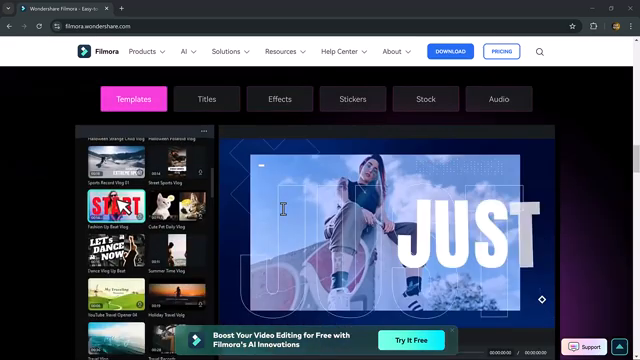
scroll("down", 3)
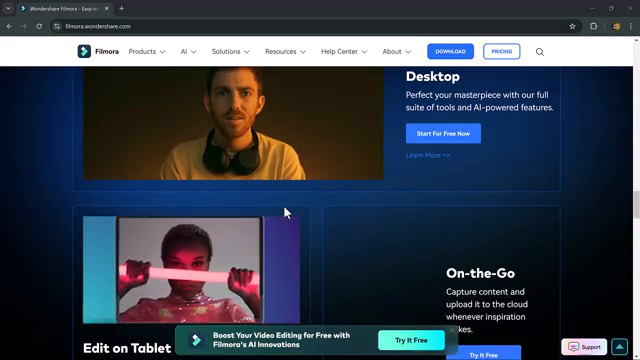
scroll("down", 3)
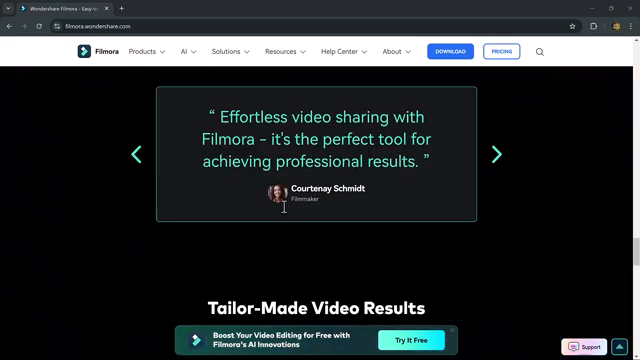
scroll("down", 3)
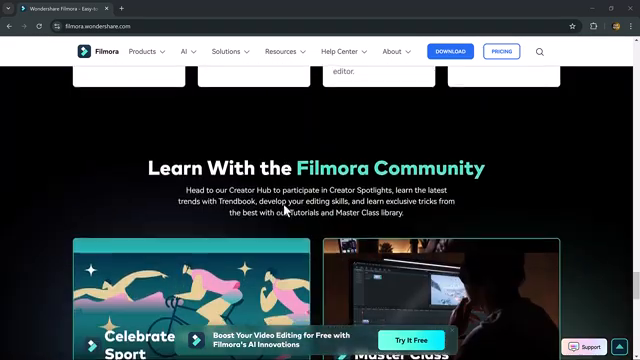
scroll("down", 3)
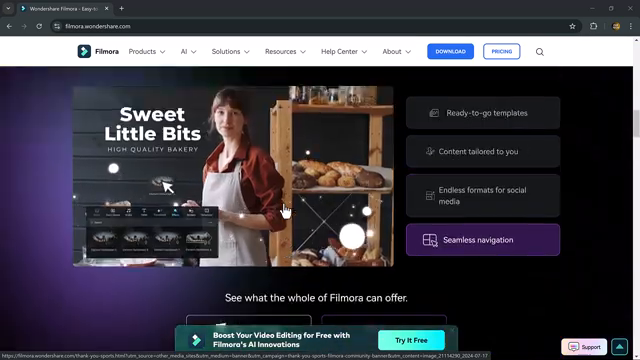
left_click(484, 152)
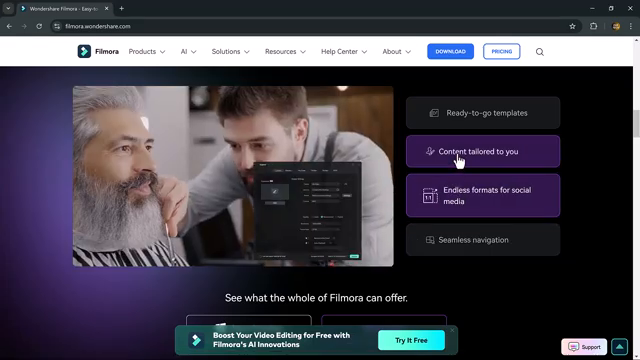
scroll("down", 3)
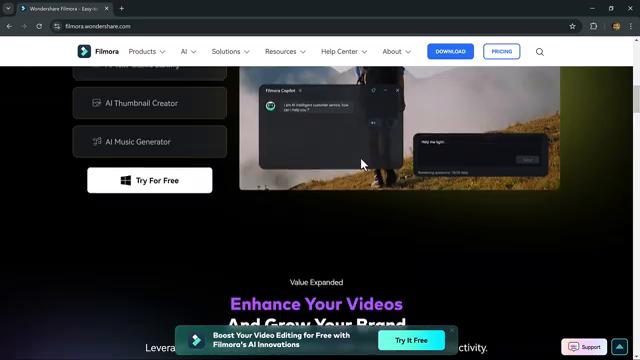
scroll("up", 3)
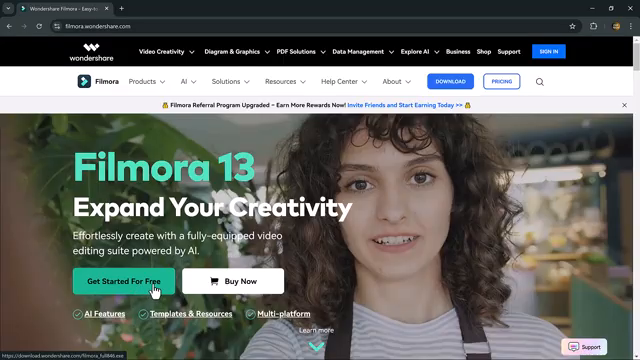
Import the smiling-man video into Project Media, place it on the timeline and preview it.
left_click(148, 280)
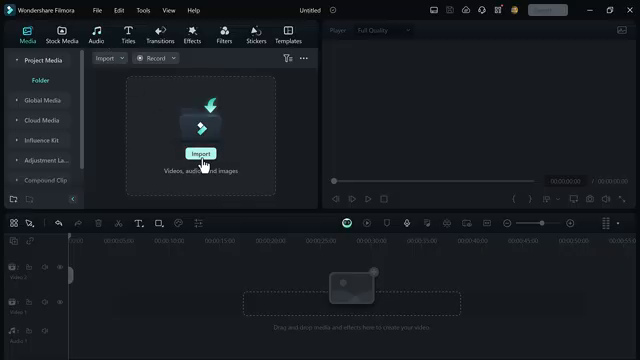
left_click(204, 152)
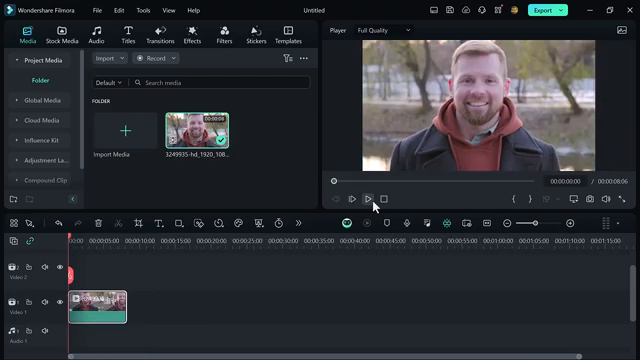
left_click(368, 198)
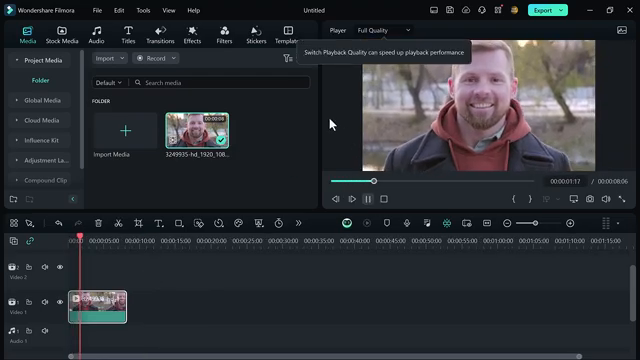
left_click(368, 198)
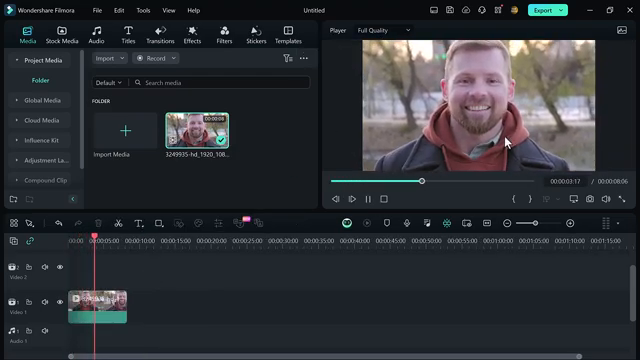
left_click(370, 198)
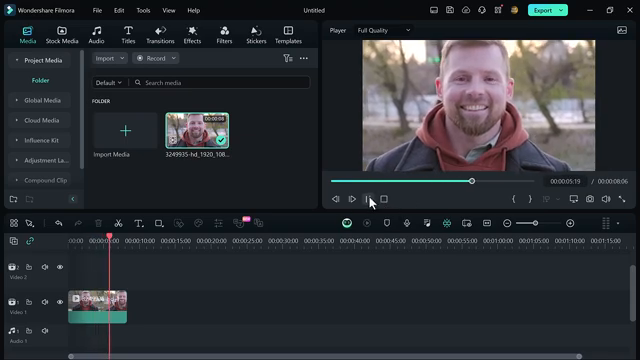
left_click(372, 200)
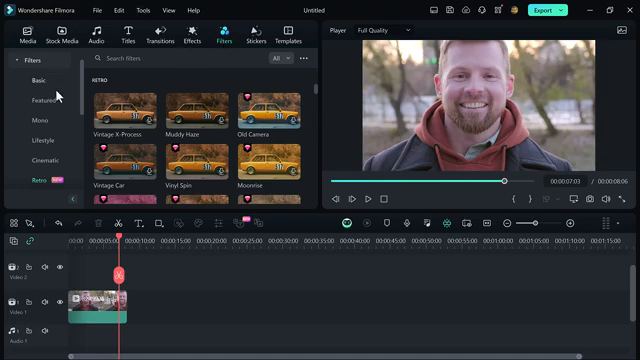
Browse the Camera filter category's C-Log Creative presets and lay one over the clip.
scroll("down", 3)
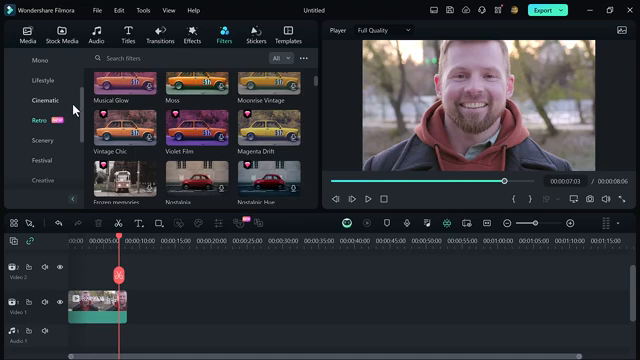
scroll("down", 3)
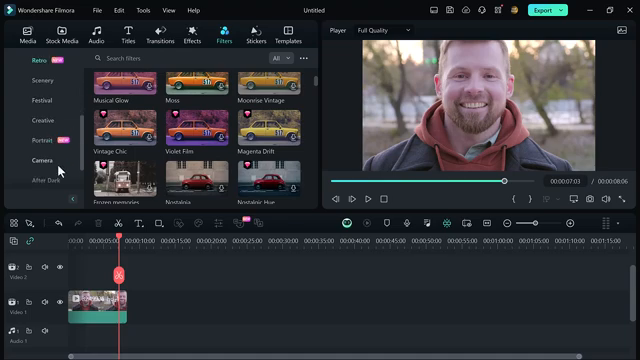
left_click(36, 158)
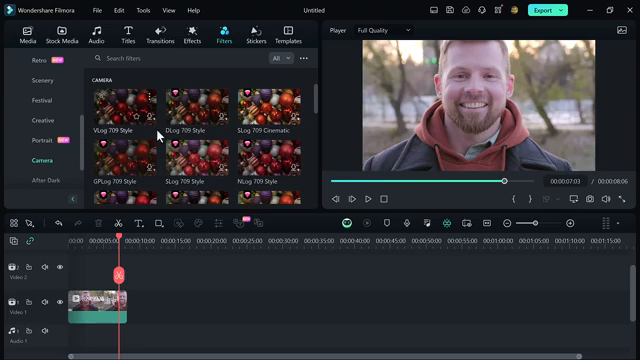
mouse_move(128, 132)
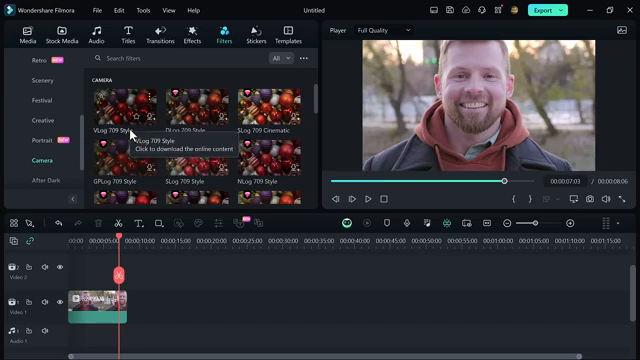
scroll("down", 3)
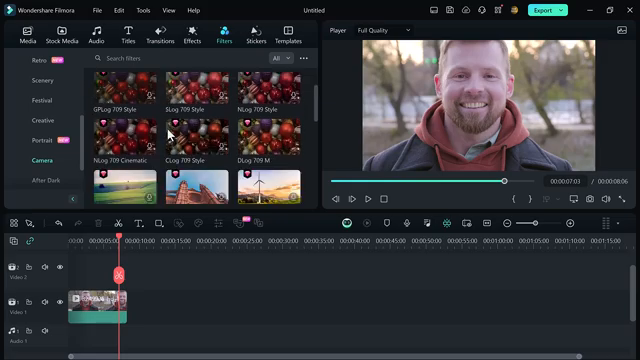
scroll("down", 3)
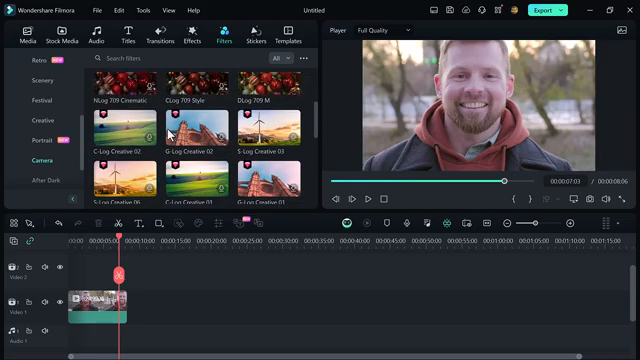
scroll("down", 3)
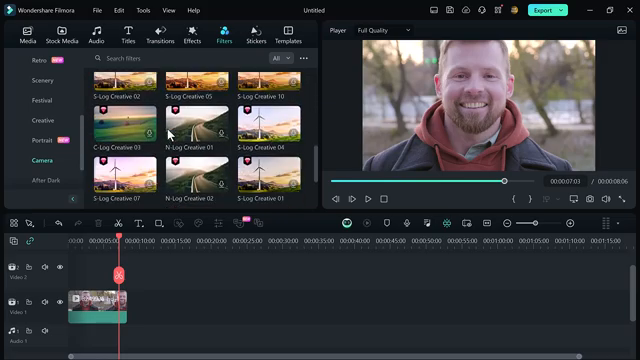
scroll("down", 3)
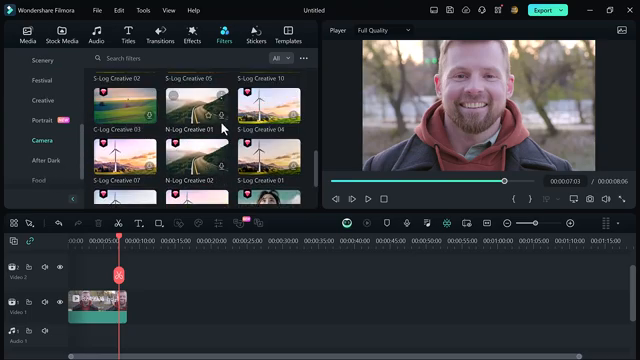
scroll("up", 3)
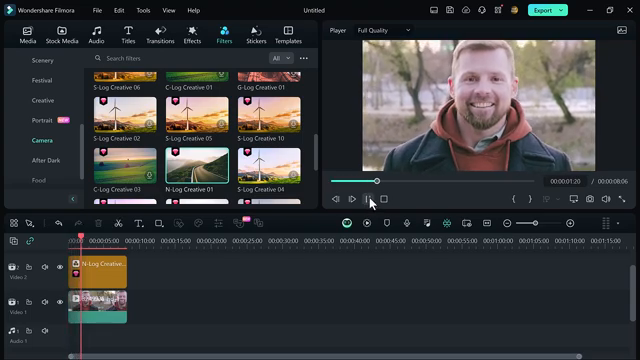
Lower and restore the C-Log filter's Opacity in its settings, then confirm with OK.
left_click(352, 200)
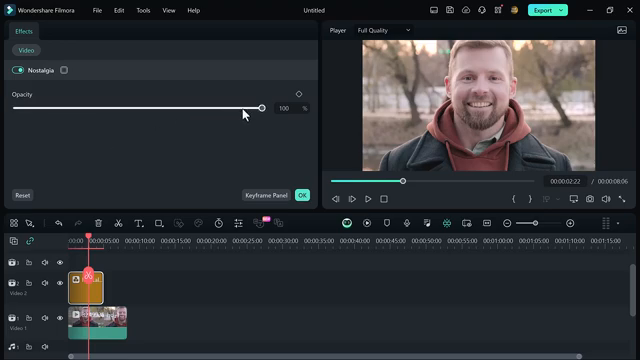
left_click_drag(264, 108, 130, 108)
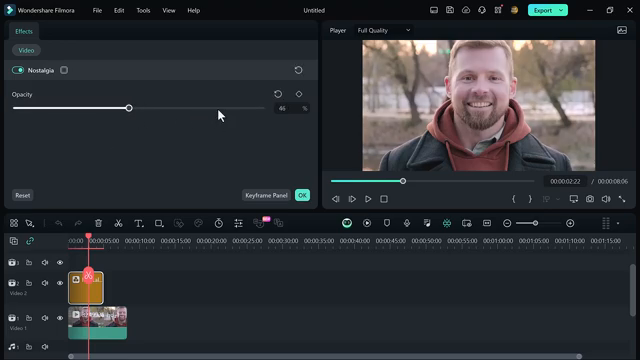
left_click_drag(132, 108, 262, 108)
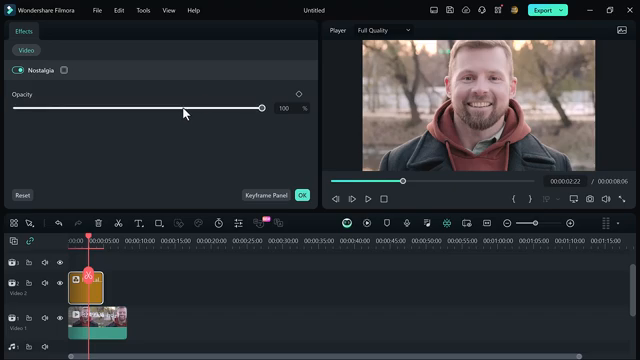
left_click(216, 42)
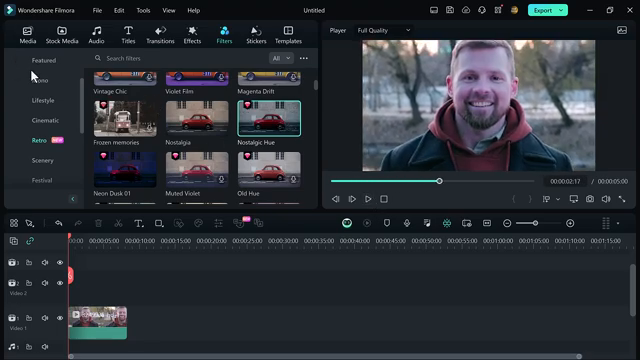
Scroll through the Cinematic category's LUT thumbnails, previewing a warmer look on the clip.
left_click(36, 122)
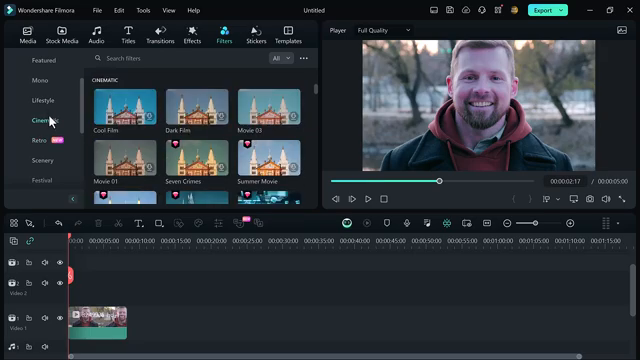
scroll("down", 3)
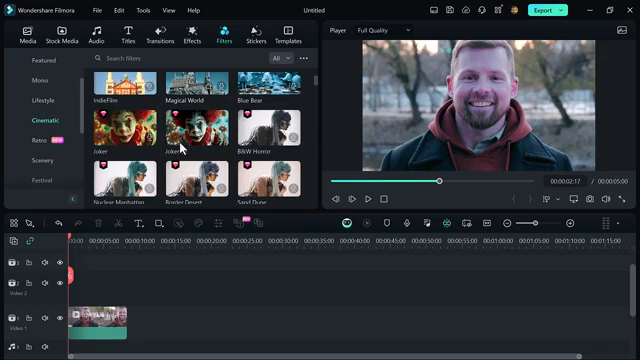
scroll("up", 3)
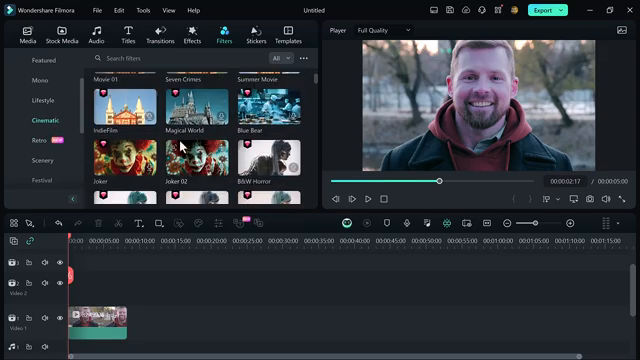
scroll("down", 3)
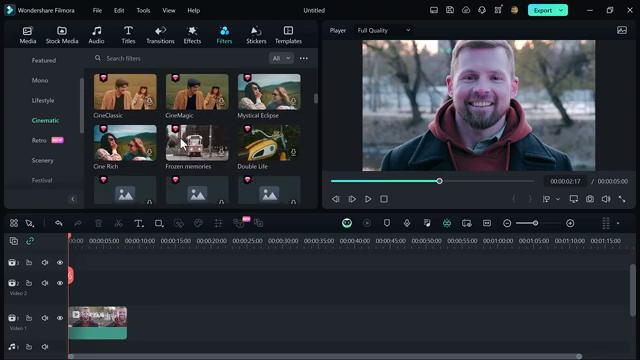
scroll("down", 3)
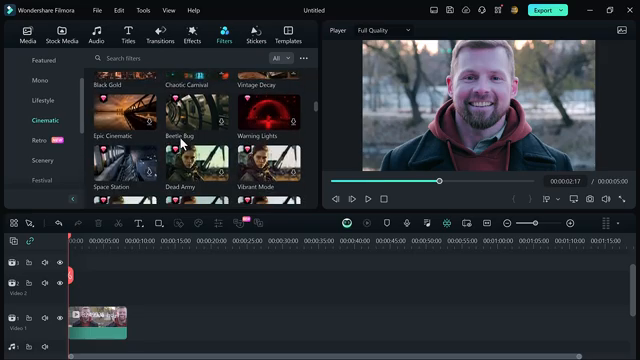
scroll("down", 3)
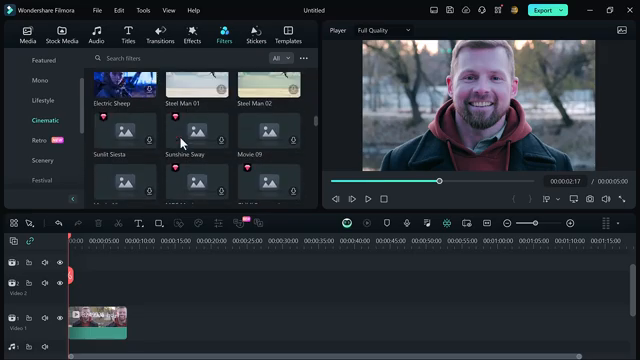
scroll("up", 3)
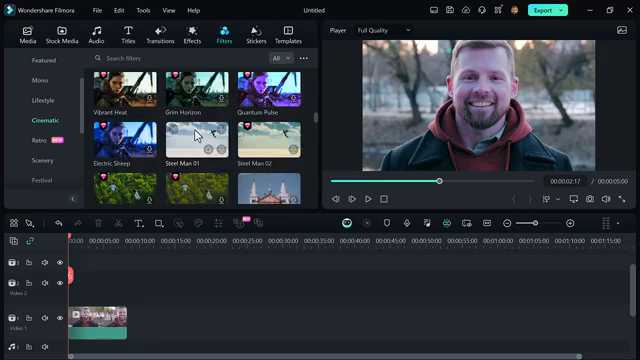
scroll("down", 3)
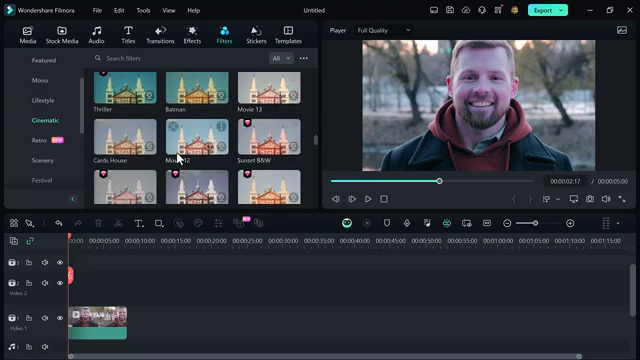
scroll("up", 3)
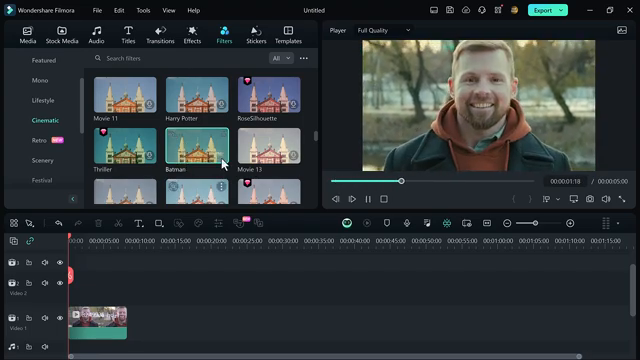
Lay a Cinematic LUT filter over the man's clip and bring up the Export dialog.
left_click_drag(196, 150, 90, 290)
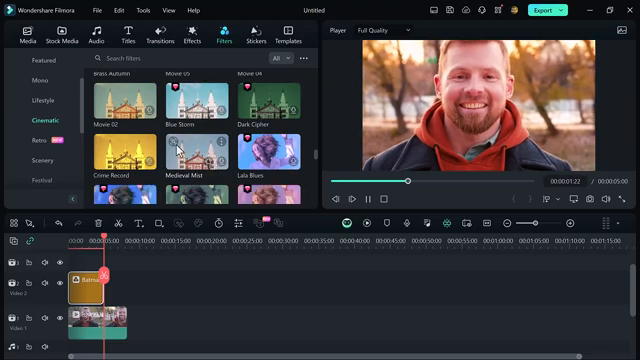
left_click(44, 100)
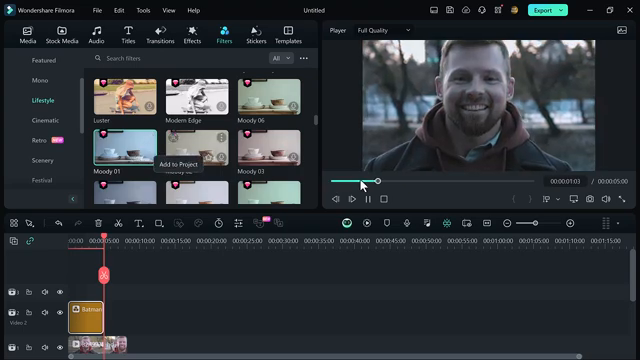
left_click(352, 200)
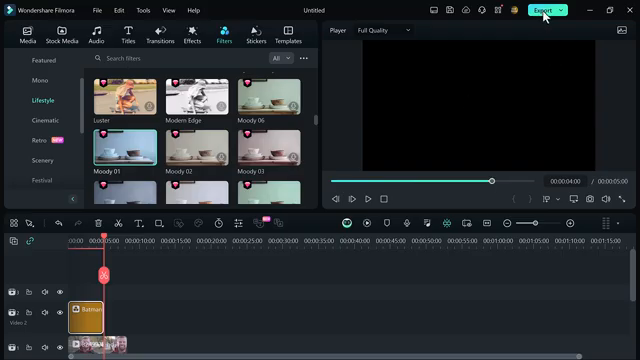
left_click(542, 12)
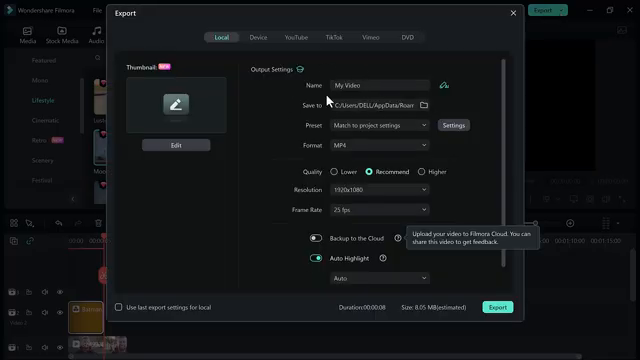